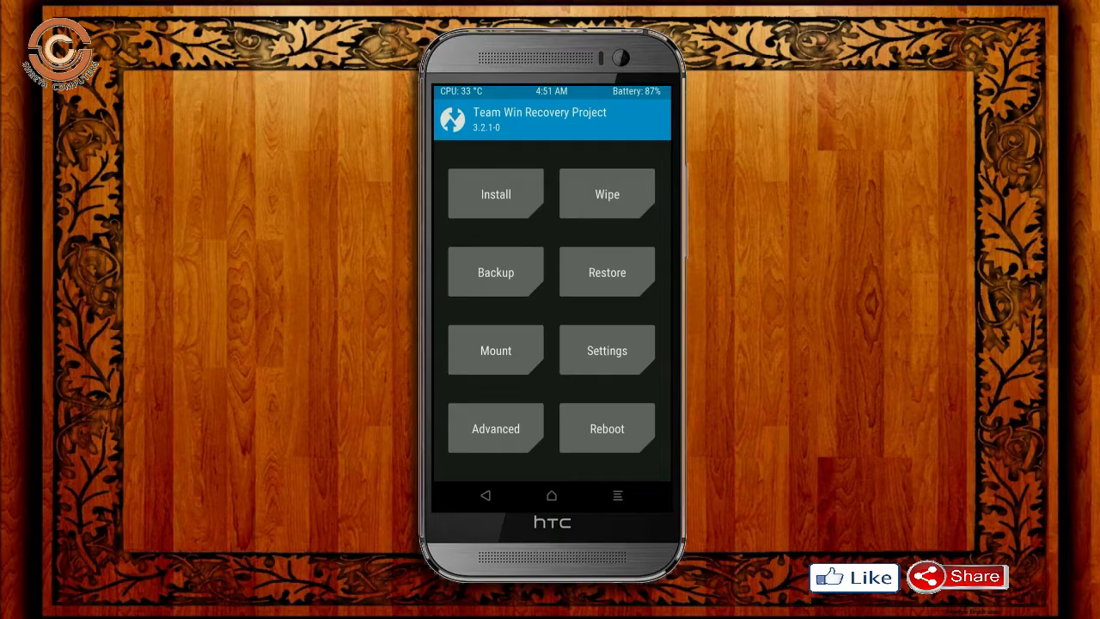
Run the Factory Reset wipe of data, cache and Dalvik, then return to the main menu
click(495, 271)
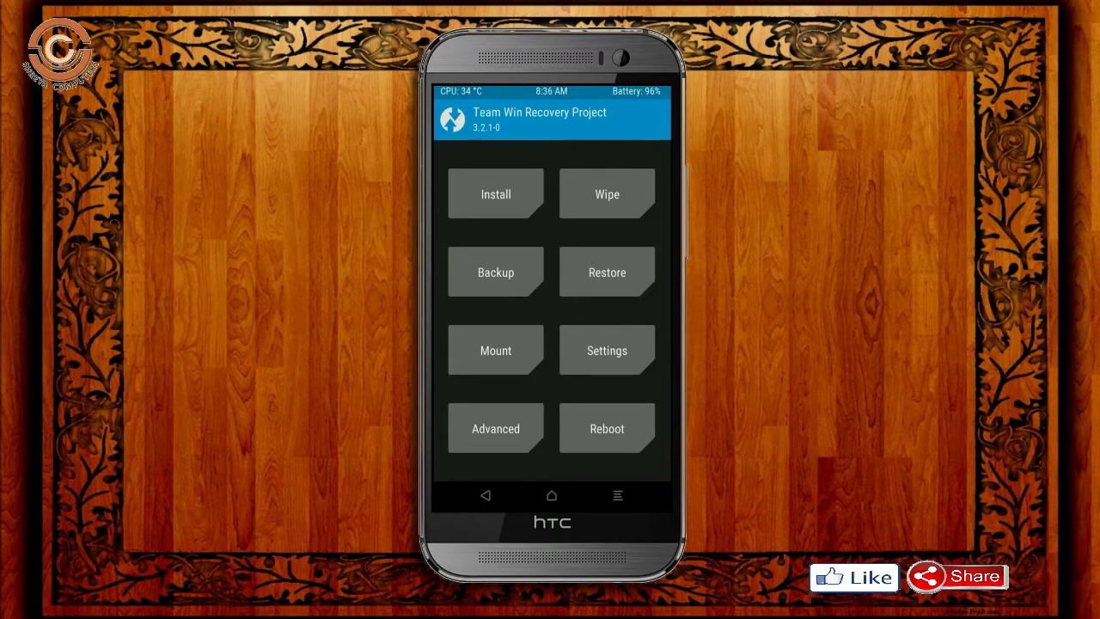
click(607, 192)
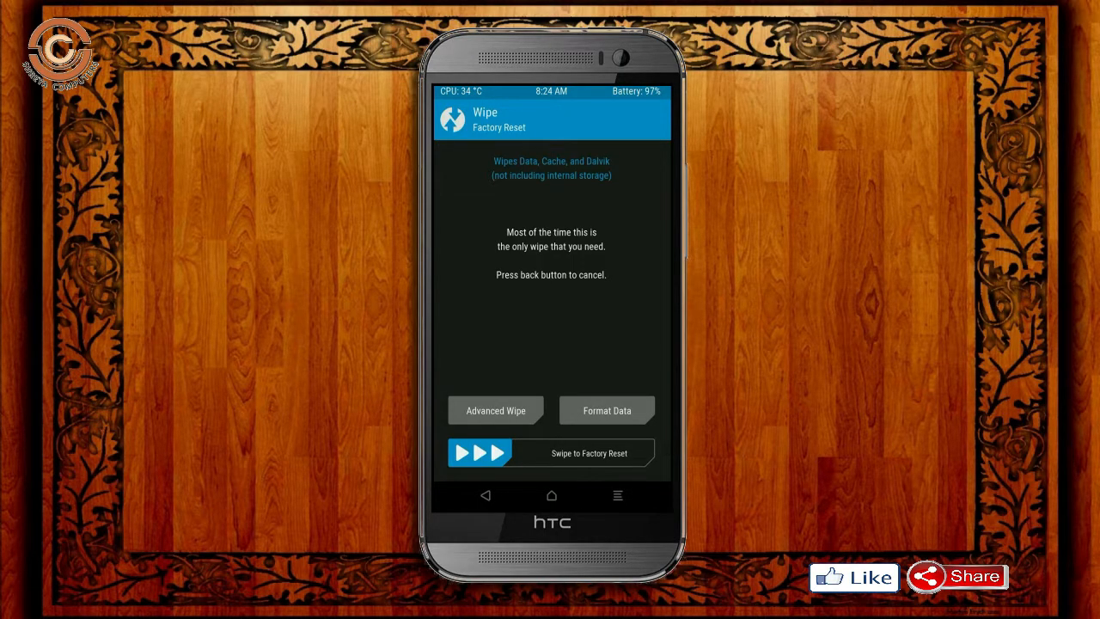
click(495, 409)
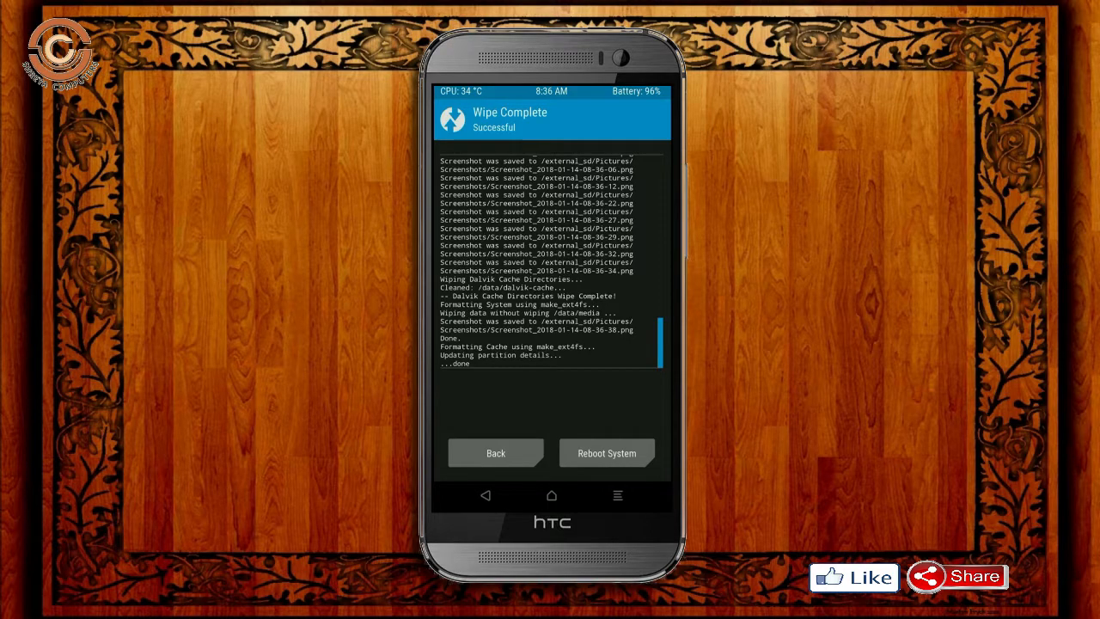
click(495, 454)
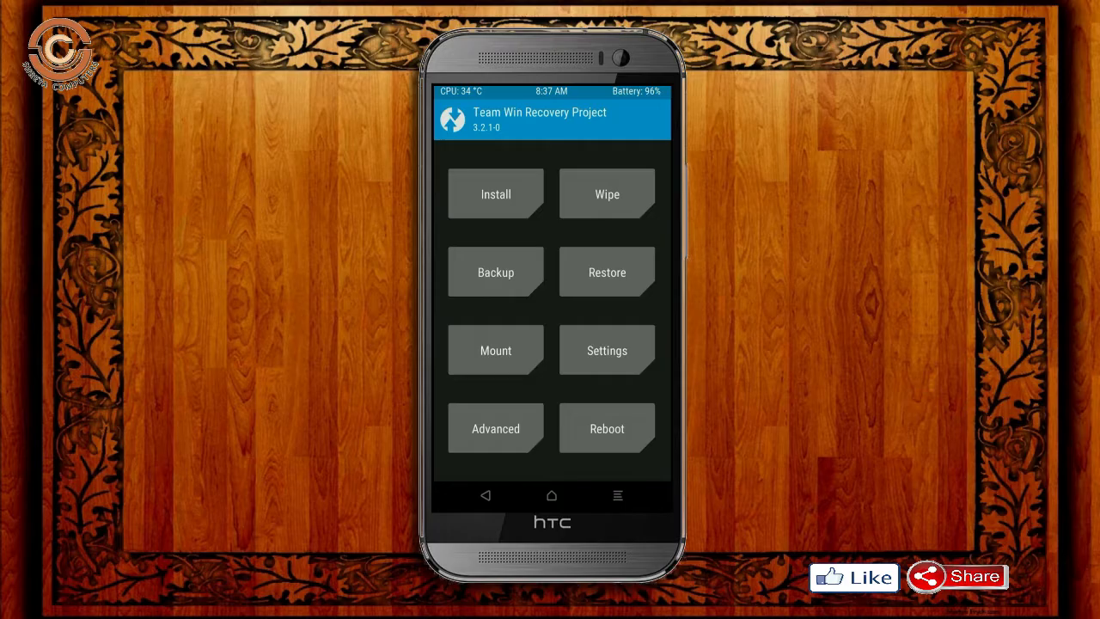
Flash the Resurrection Remix Oreo and Open GApps zips from the SD card, then wipe cache and Dalvik
click(495, 192)
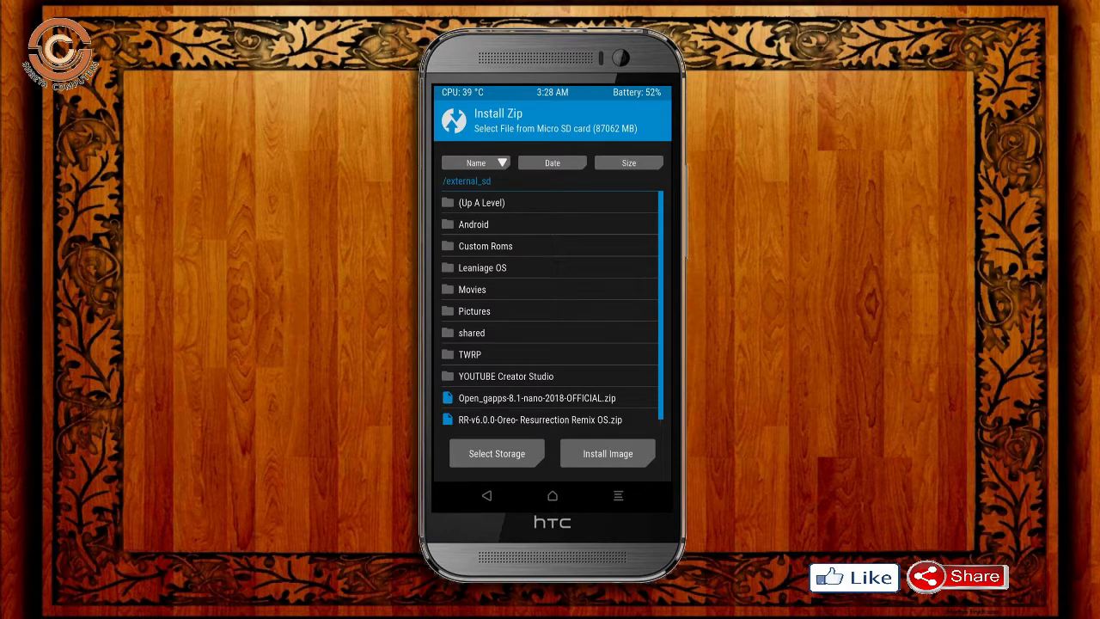
click(541, 420)
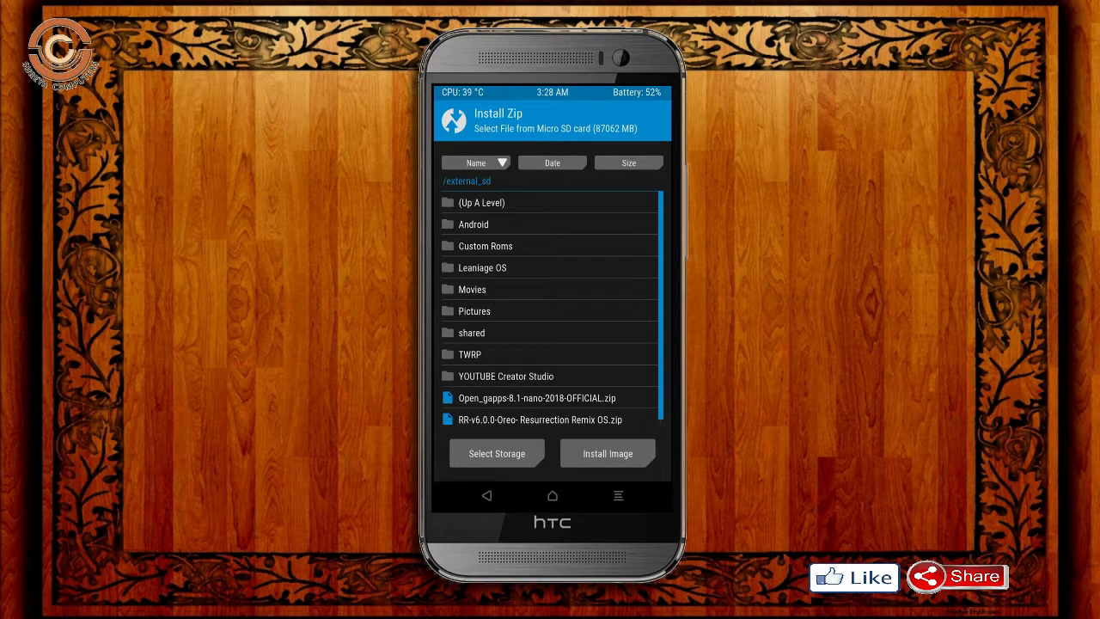
click(536, 397)
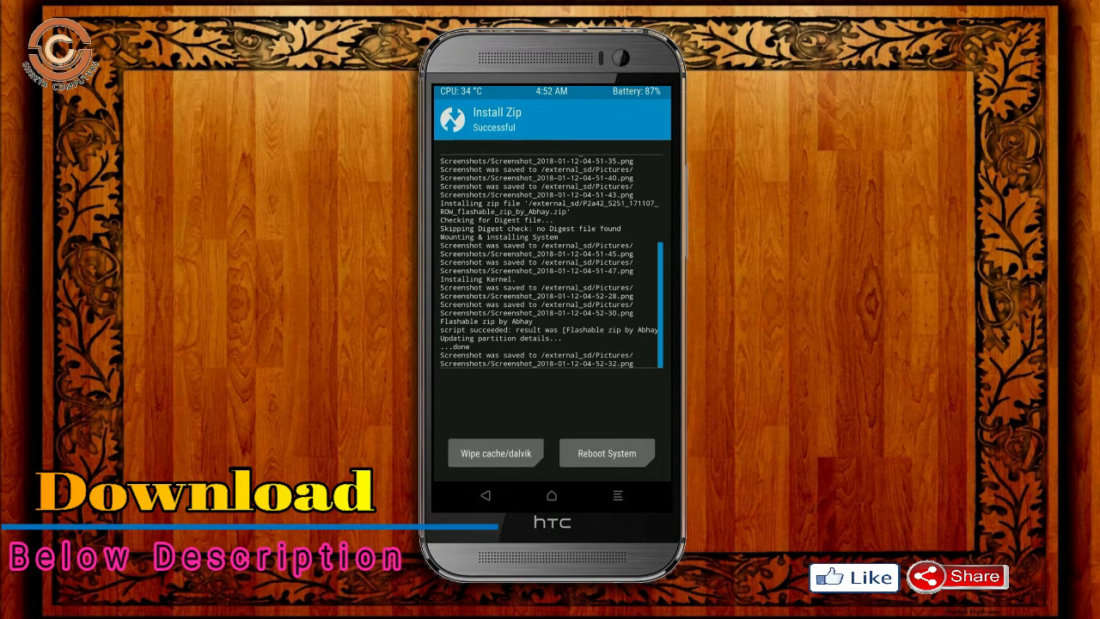
click(495, 453)
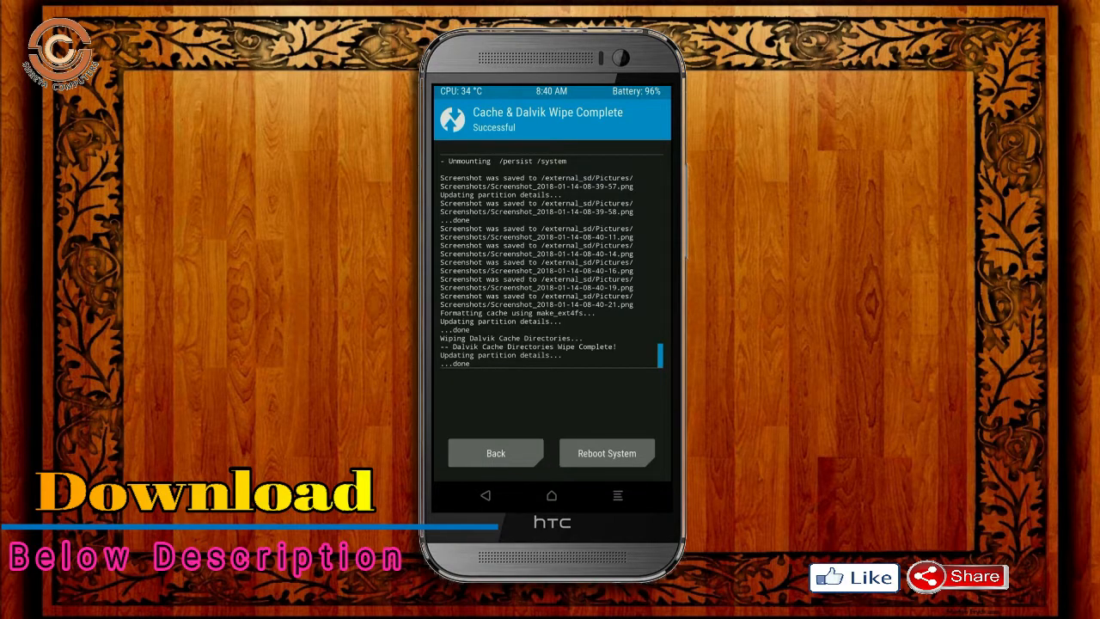